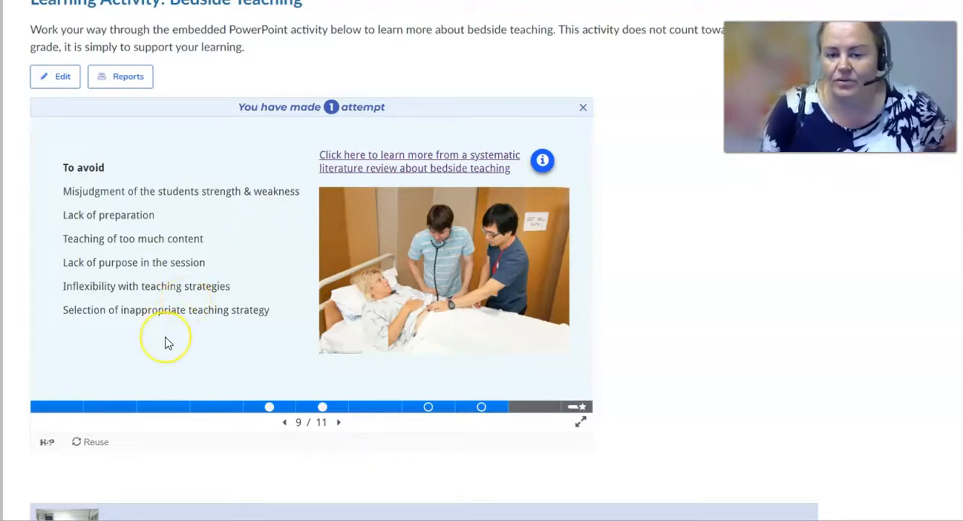
mouse_move(166, 352)
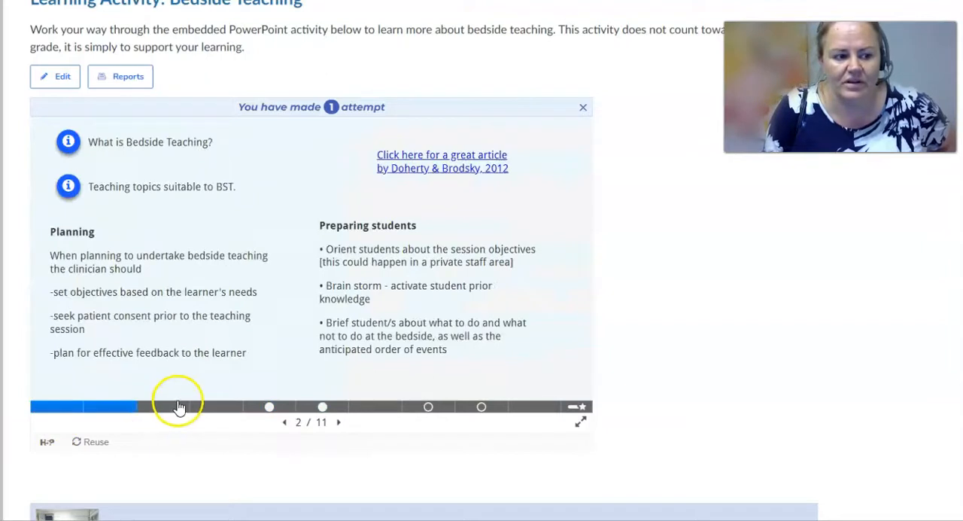
mouse_move(68, 188)
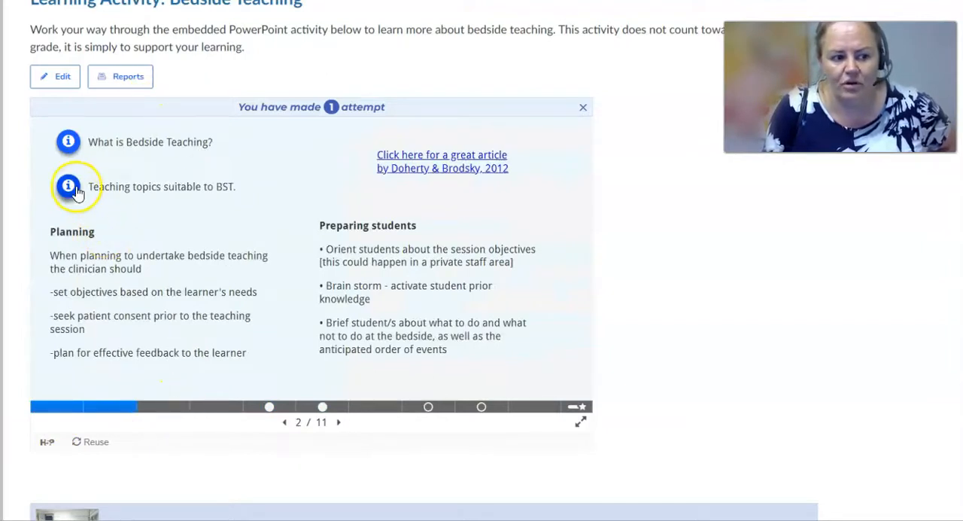
Reveal the slide's notes on suitable teaching topics and on what bedside teaching is
click(67, 185)
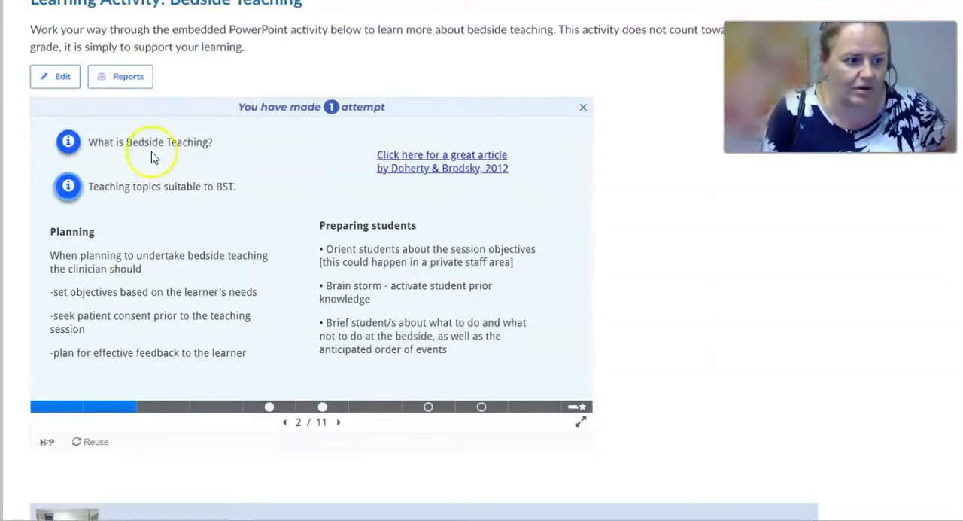
click(68, 141)
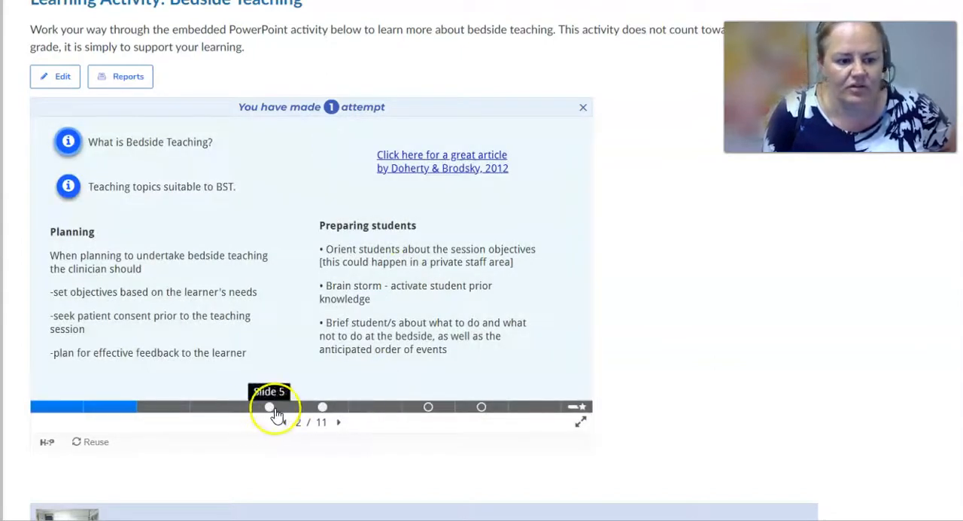
mouse_move(426, 406)
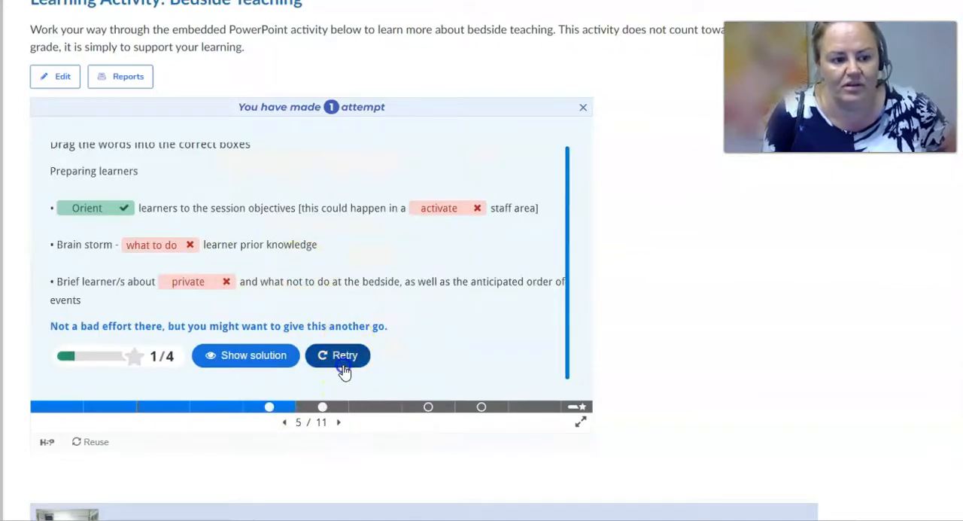
Retry the preparing-learners word exercise, check the placed words, and advance to the pitfalls slide
click(337, 355)
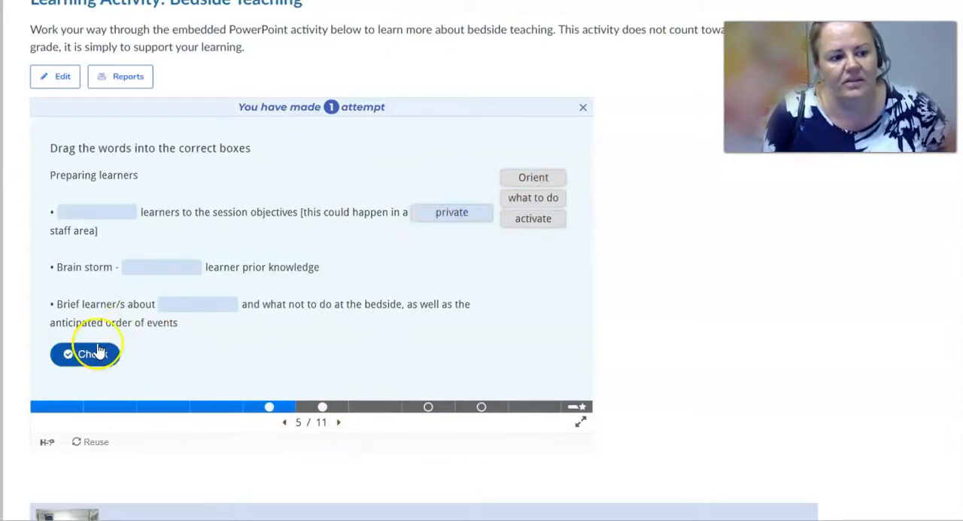
click(87, 352)
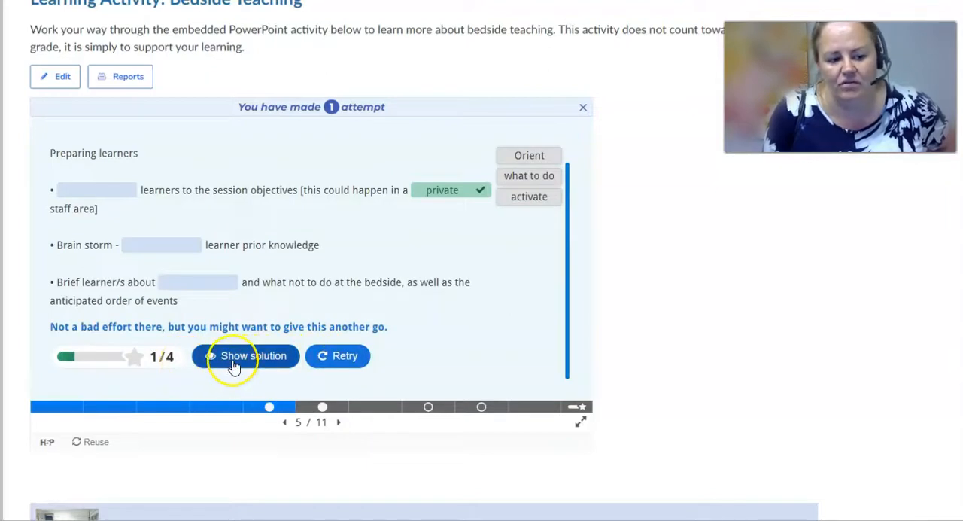
mouse_move(235, 361)
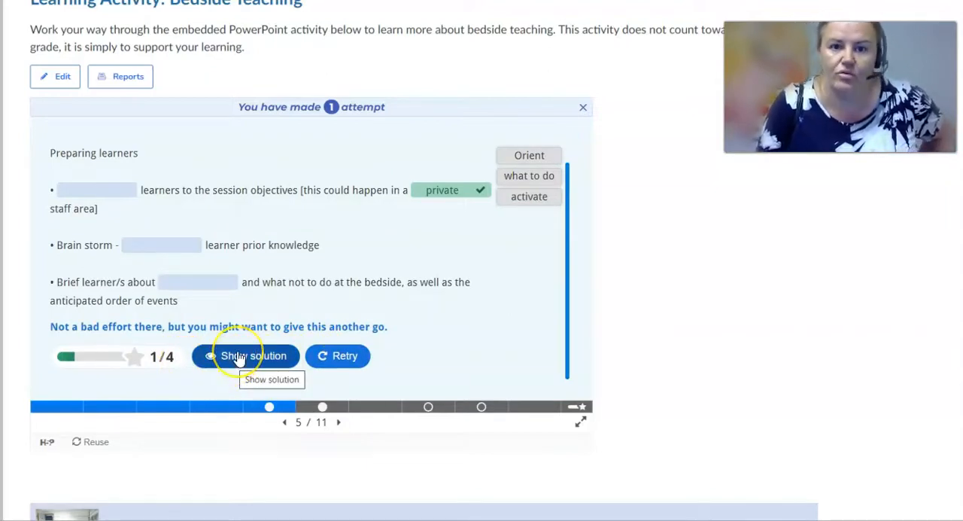
mouse_move(322, 379)
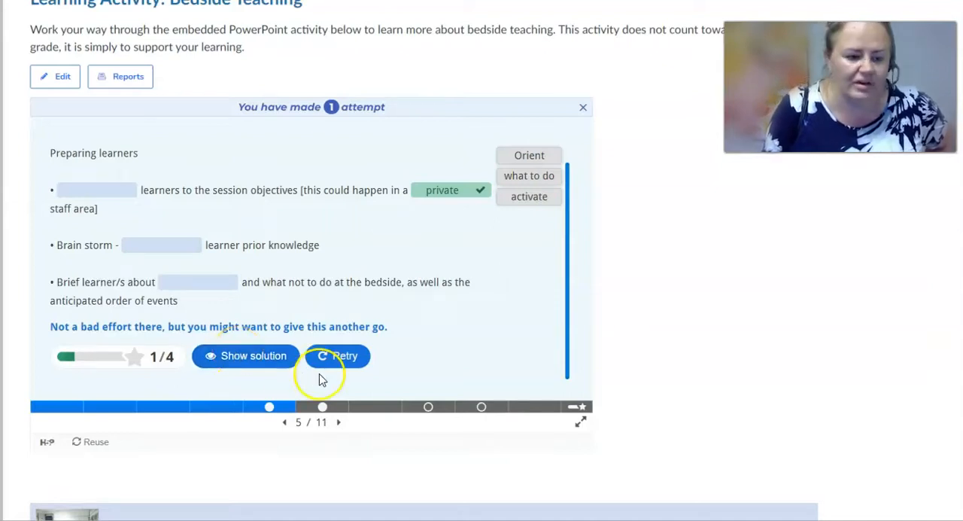
click(427, 407)
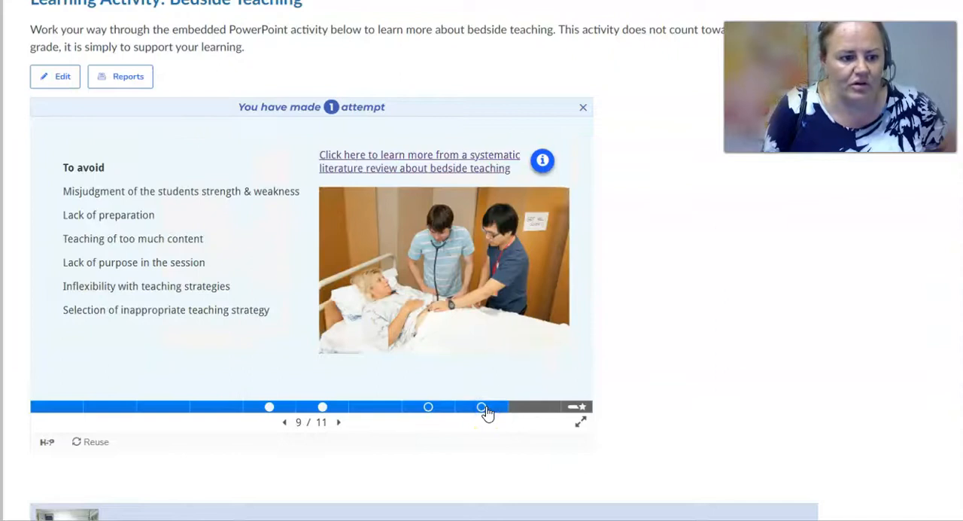
mouse_move(544, 163)
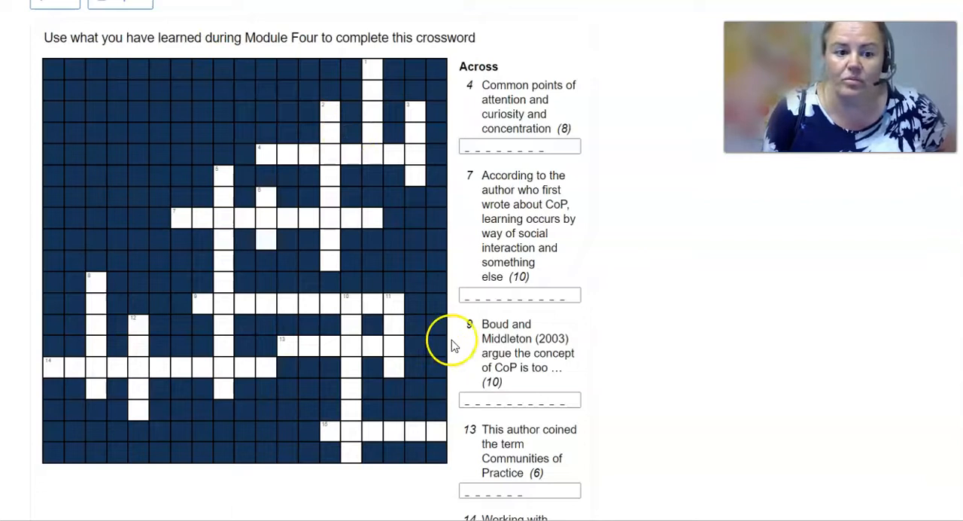
Fill crossword clue 4 across with TEACHERS and continue to the death and dying lesson plan
click(520, 146)
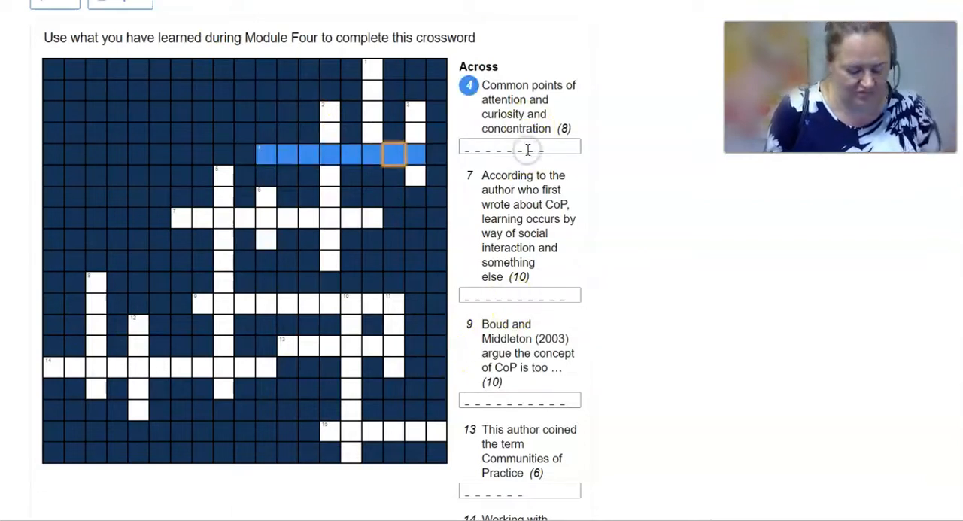
text(T)
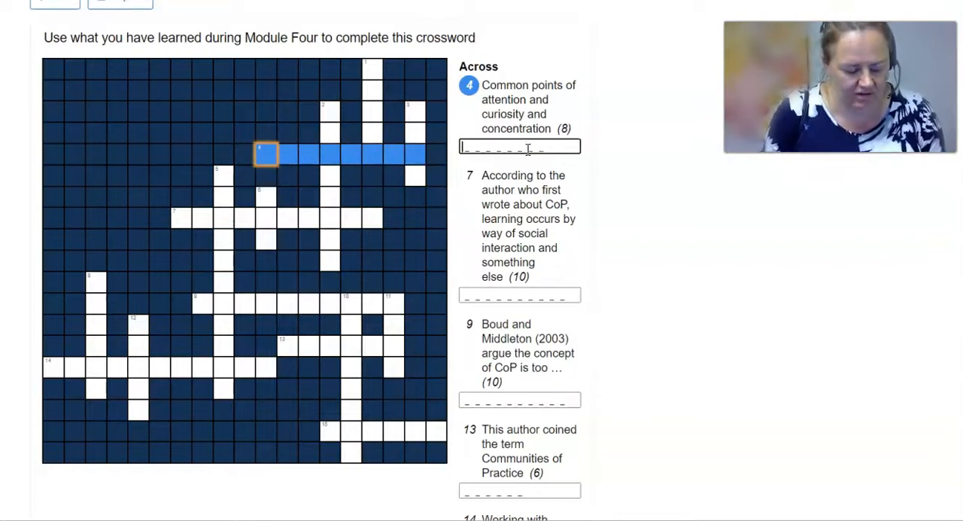
text(TEACHER)
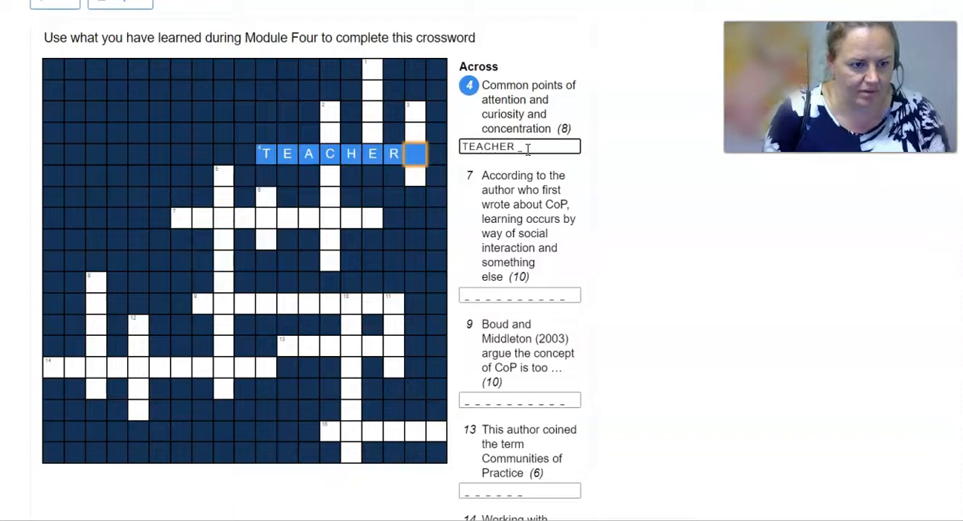
text(D)
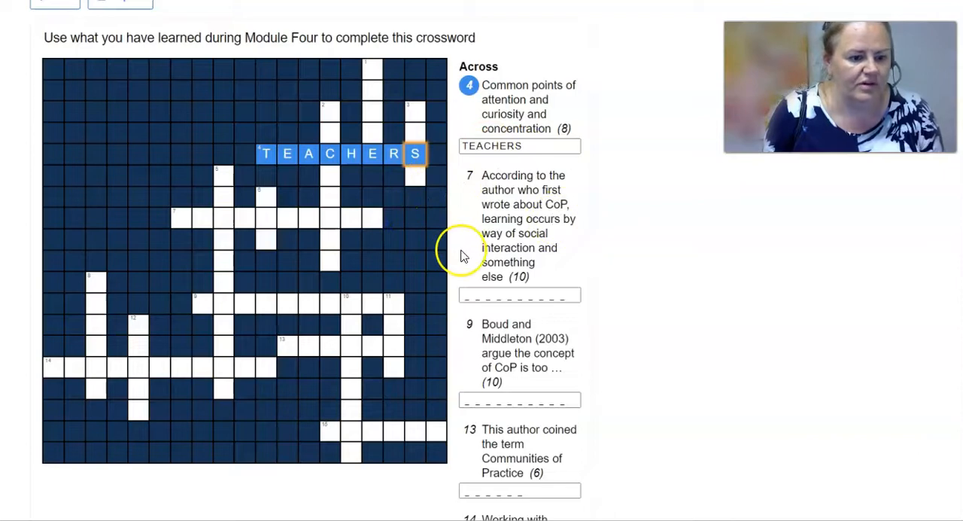
scroll(down, 3)
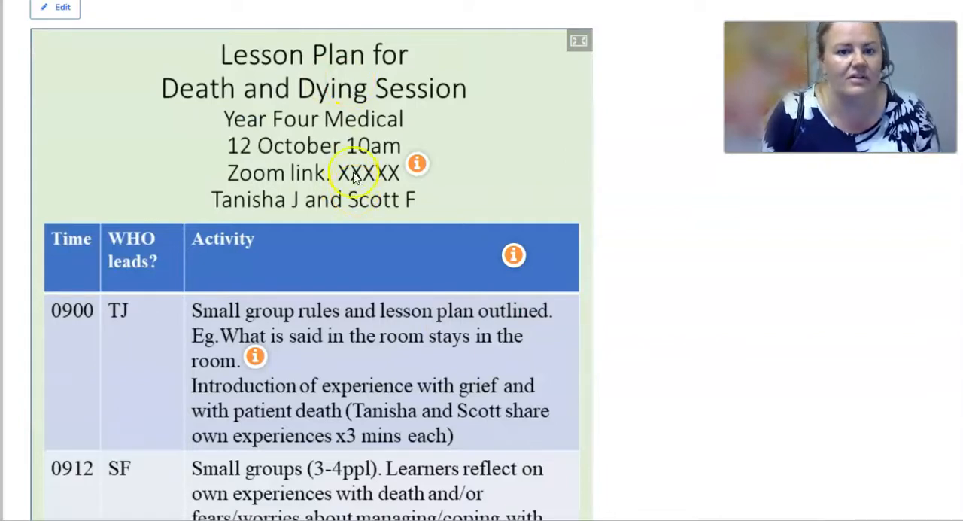
Read the whole-class discussion hotspot tip on building rapport in the 0932 row and close it
scroll(down, 3)
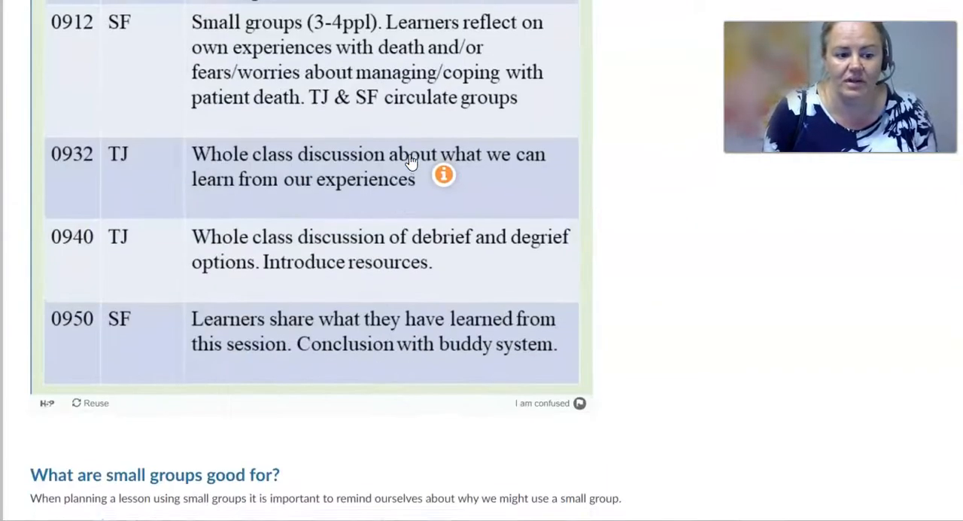
click(443, 175)
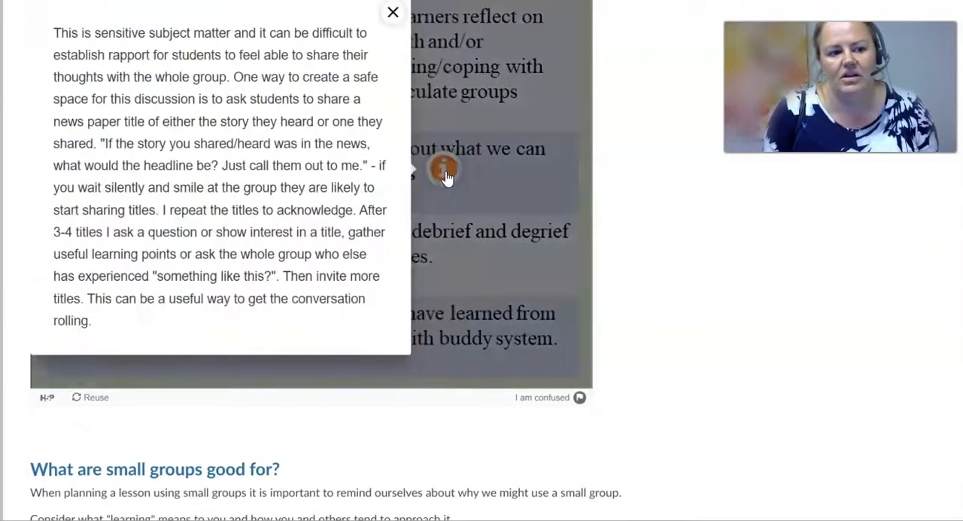
mouse_move(390, 16)
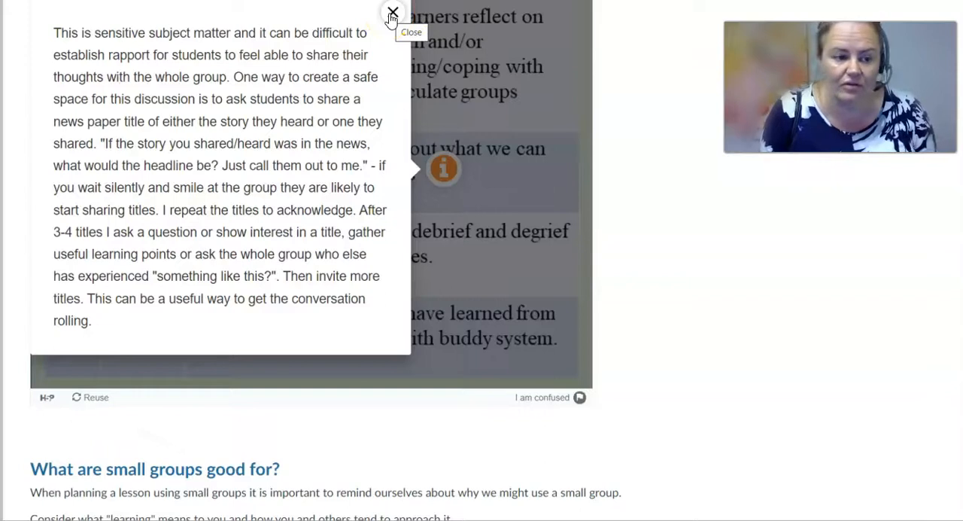
click(391, 12)
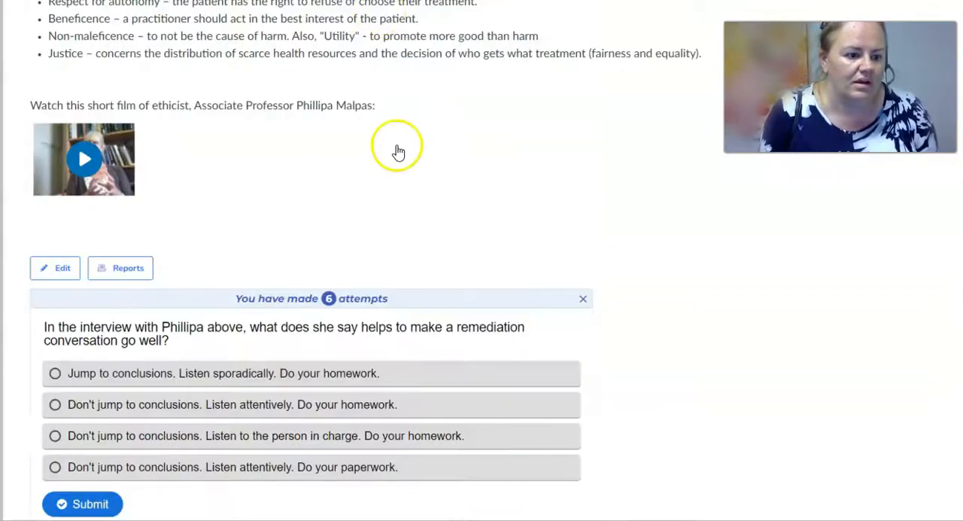
Scroll past the remediation question to the ISBAR fractured-forearm drag-and-drop activity
scroll(down, 3)
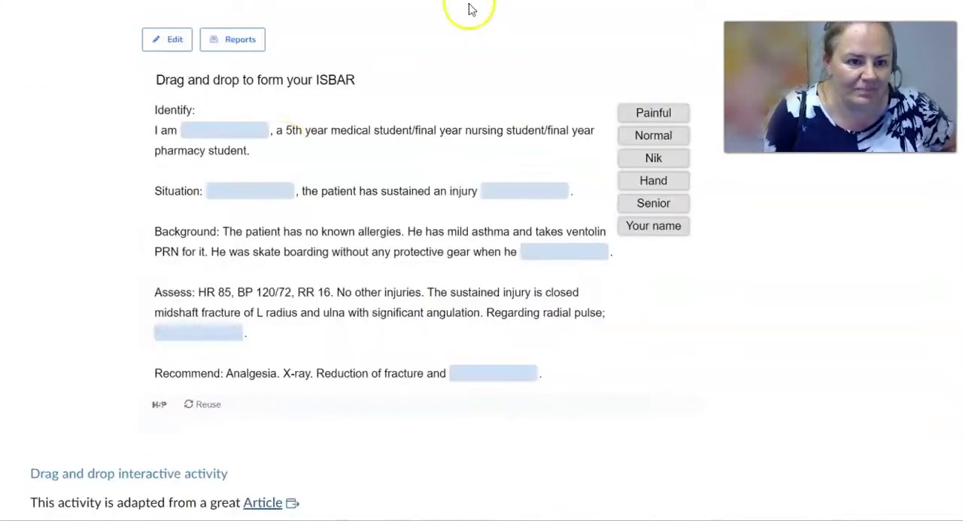
mouse_move(253, 162)
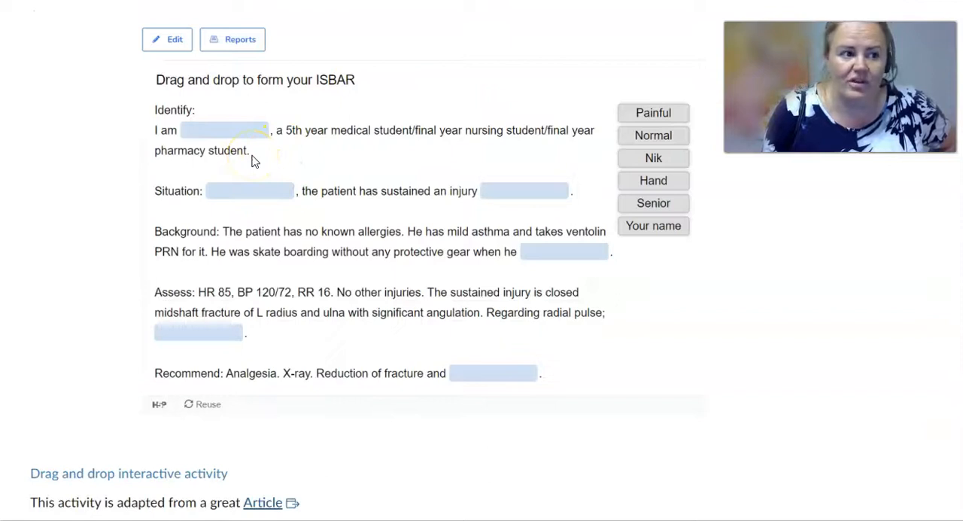
Drag a word toward a blank in the ISBAR activity before moving to the Lego film section
drag(653, 158, 524, 190)
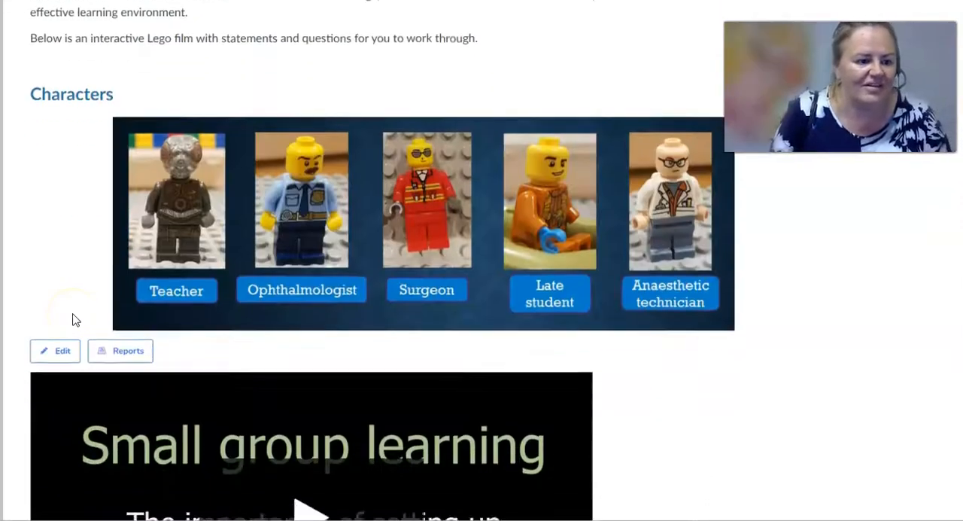
Bring the small group learning Lego film into view so it plays to its 0:14 interaction points
scroll(down, 3)
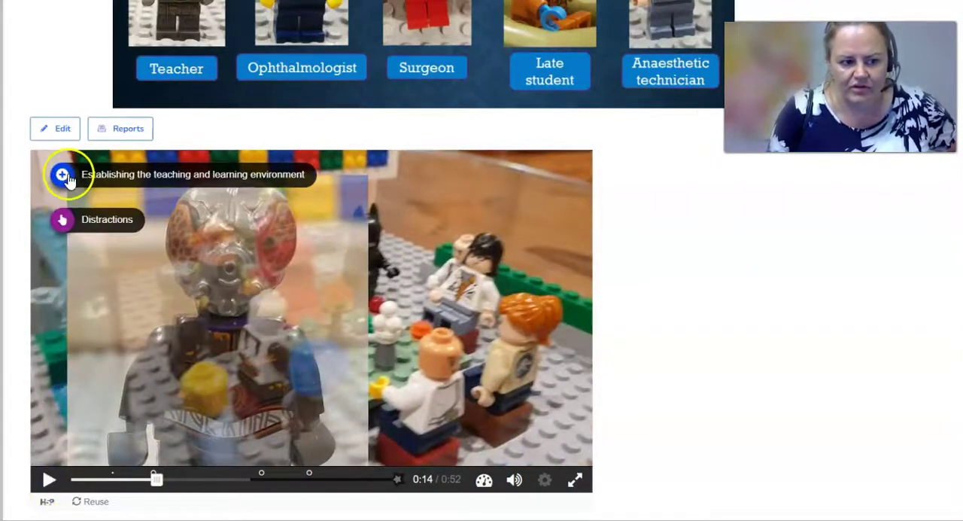
Read and close the learning-environment note, then bring up the Distractions question
click(62, 175)
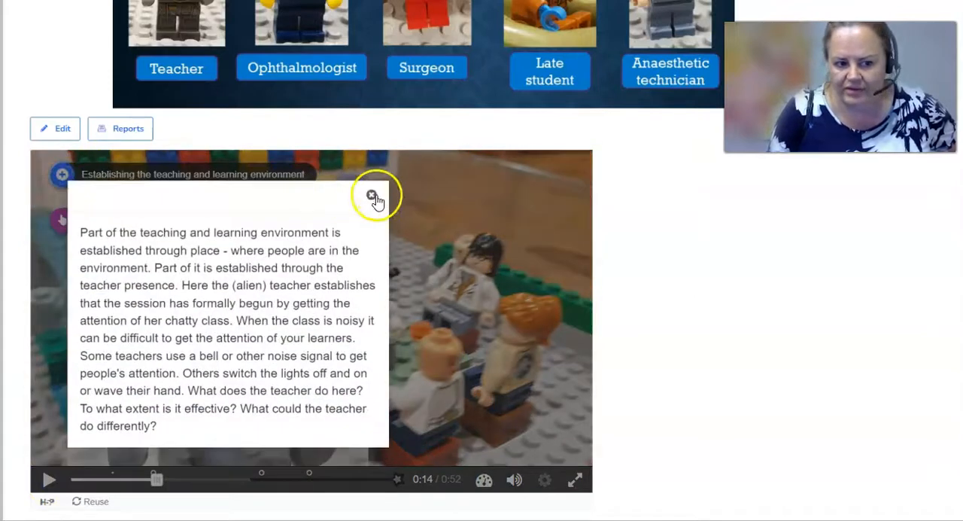
click(372, 194)
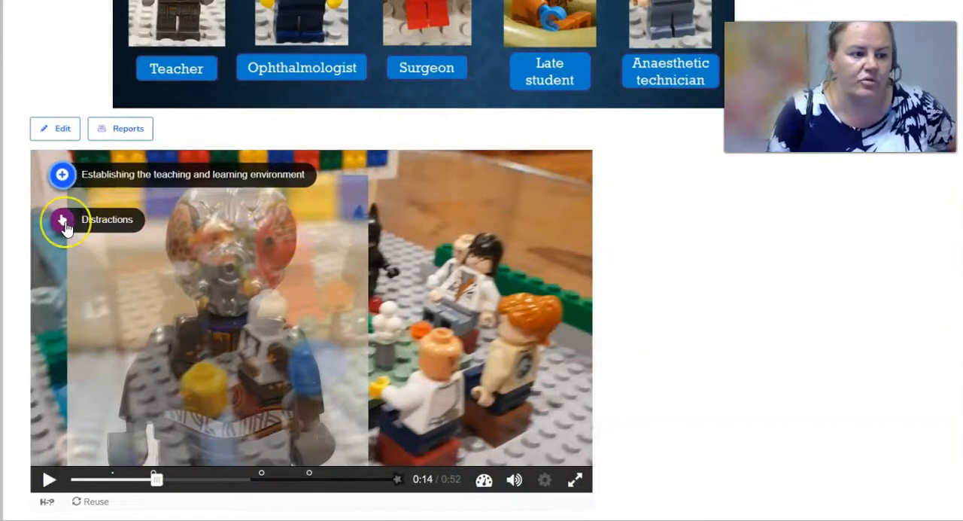
click(62, 220)
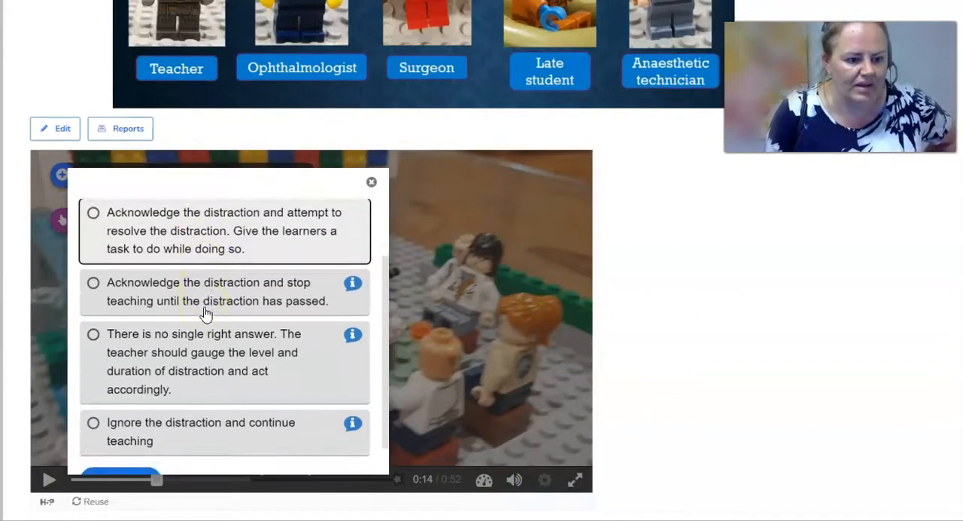
Answer 'Ignore the distraction and continue teaching', see it scored 0/1, and resume the film
scroll(down, 3)
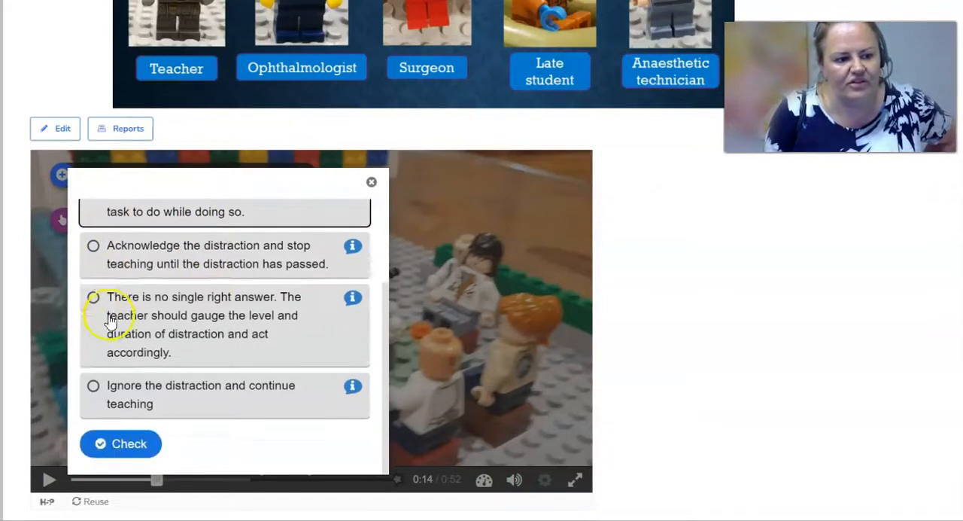
click(352, 247)
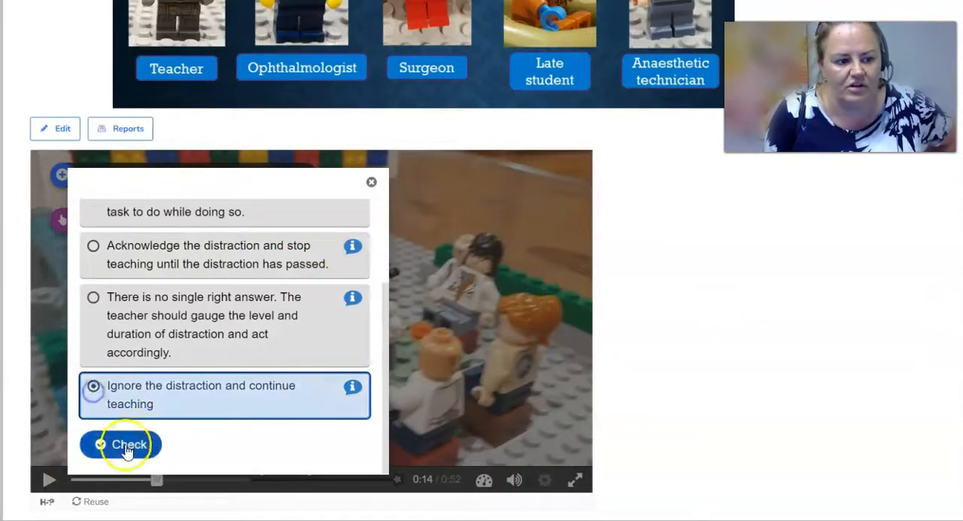
click(124, 444)
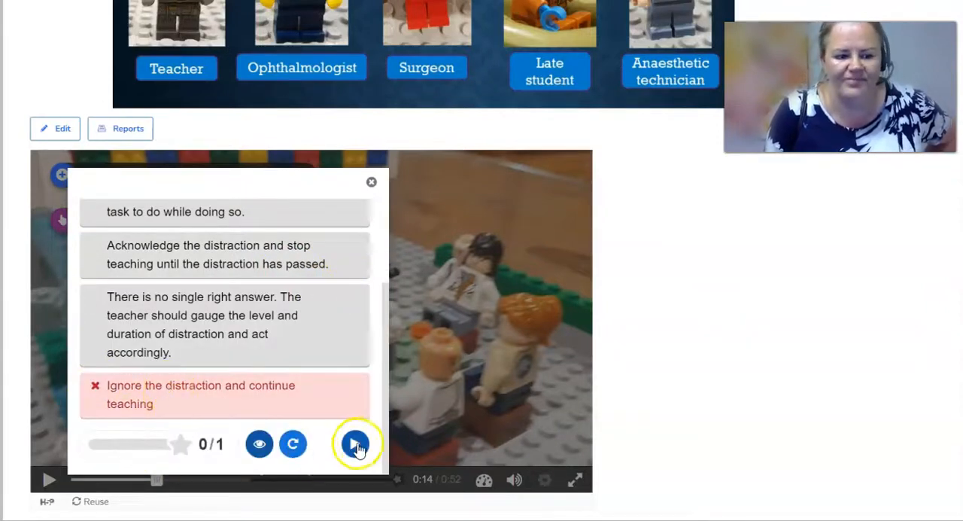
click(351, 442)
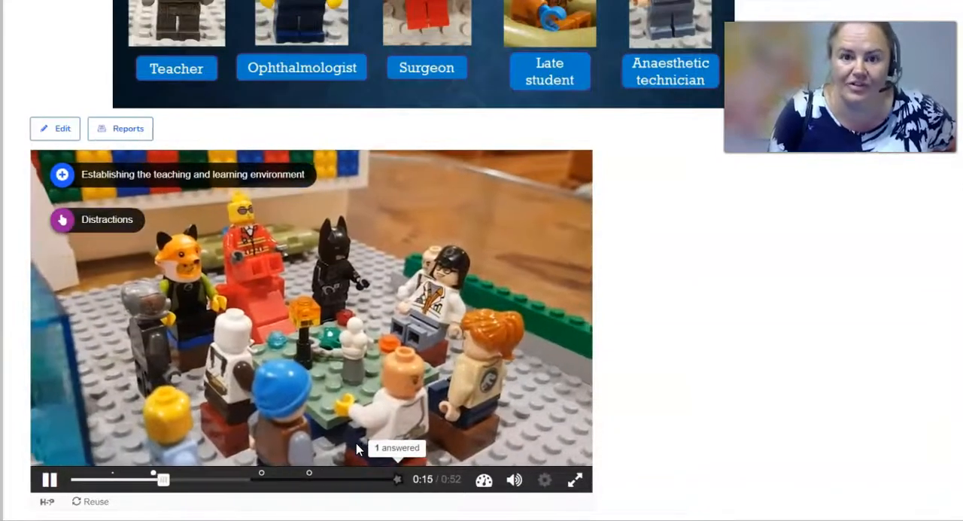